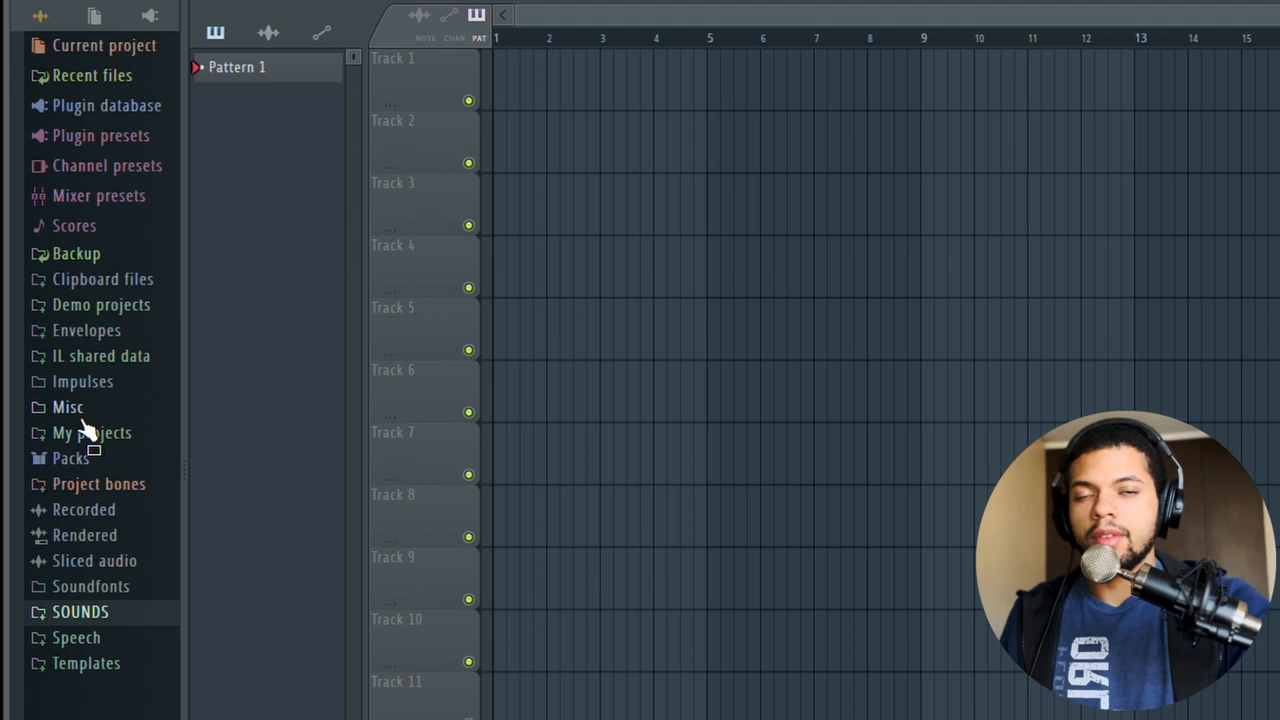
mouse_move(95, 620)
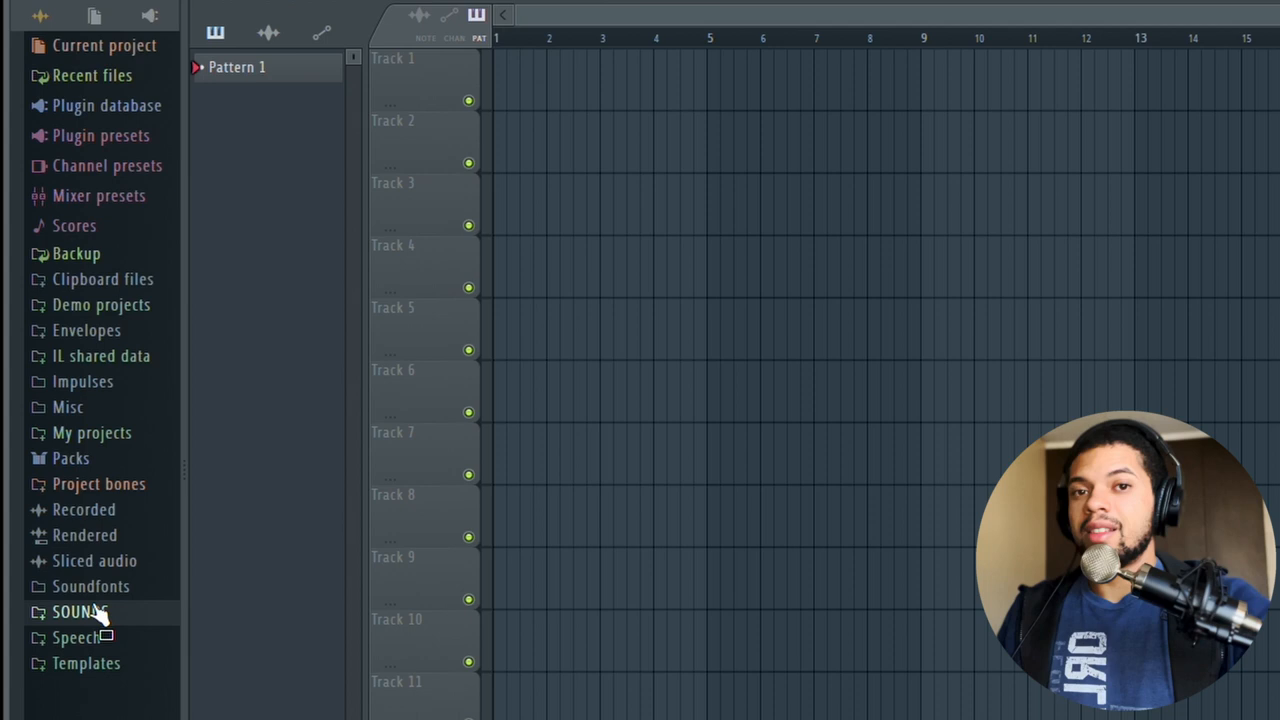
Expand SOUNDS and peek into the Main KIts drum kit list.
click(72, 611)
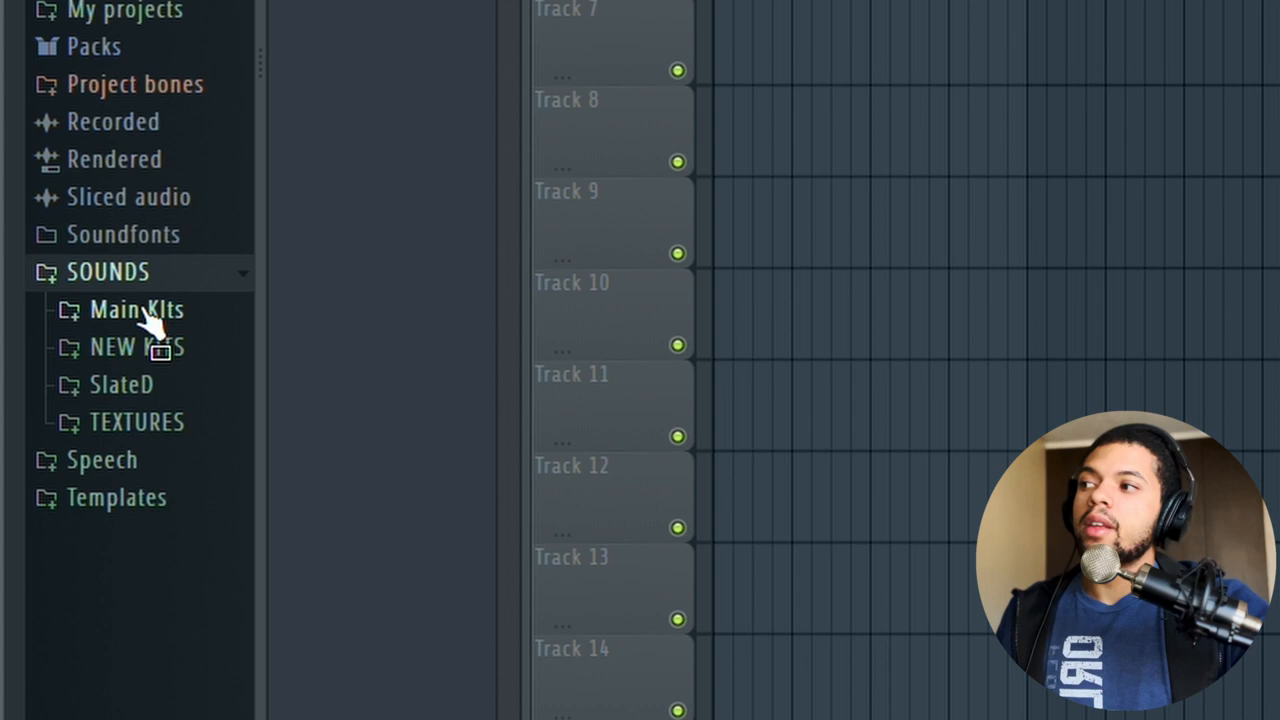
mouse_move(145, 350)
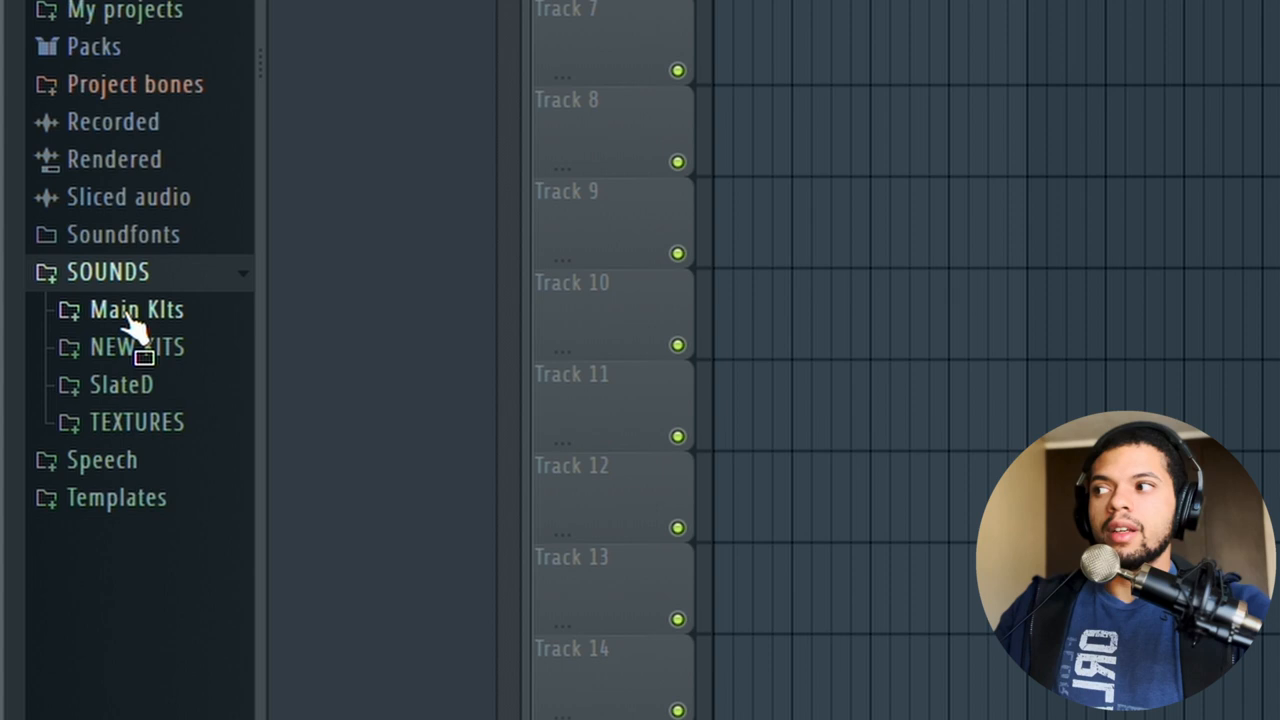
click(136, 309)
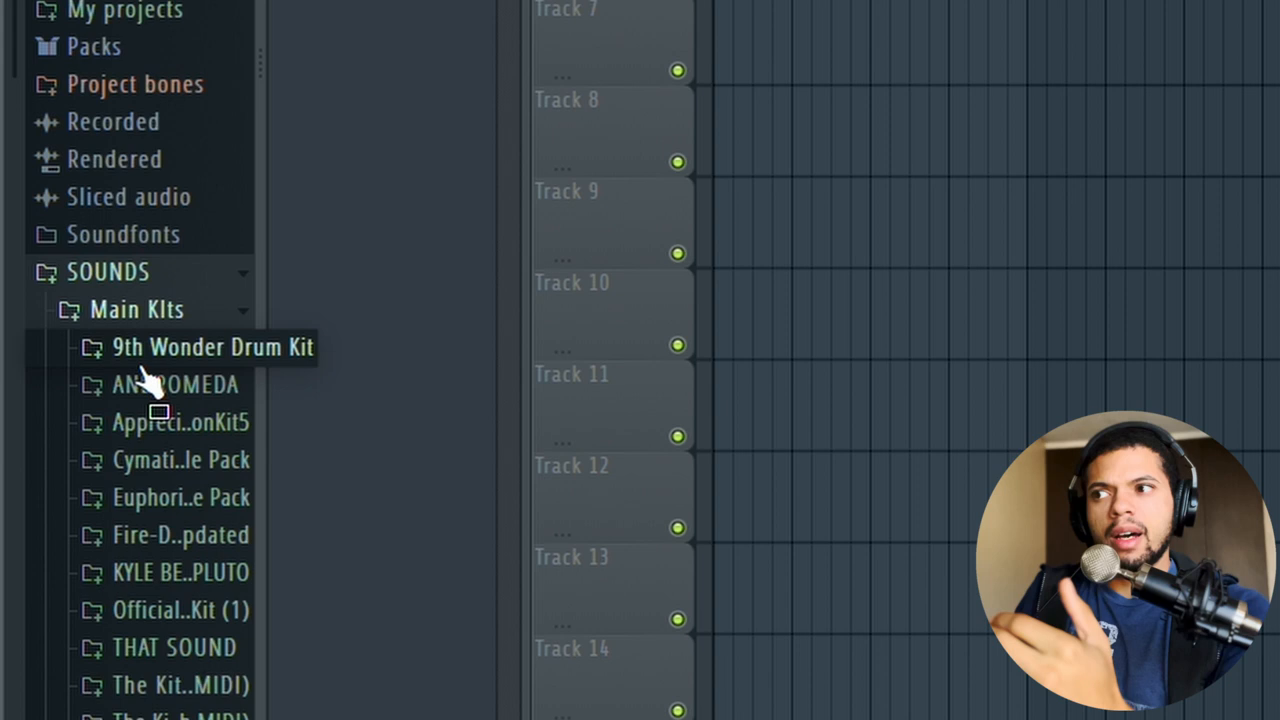
scroll(down, 3)
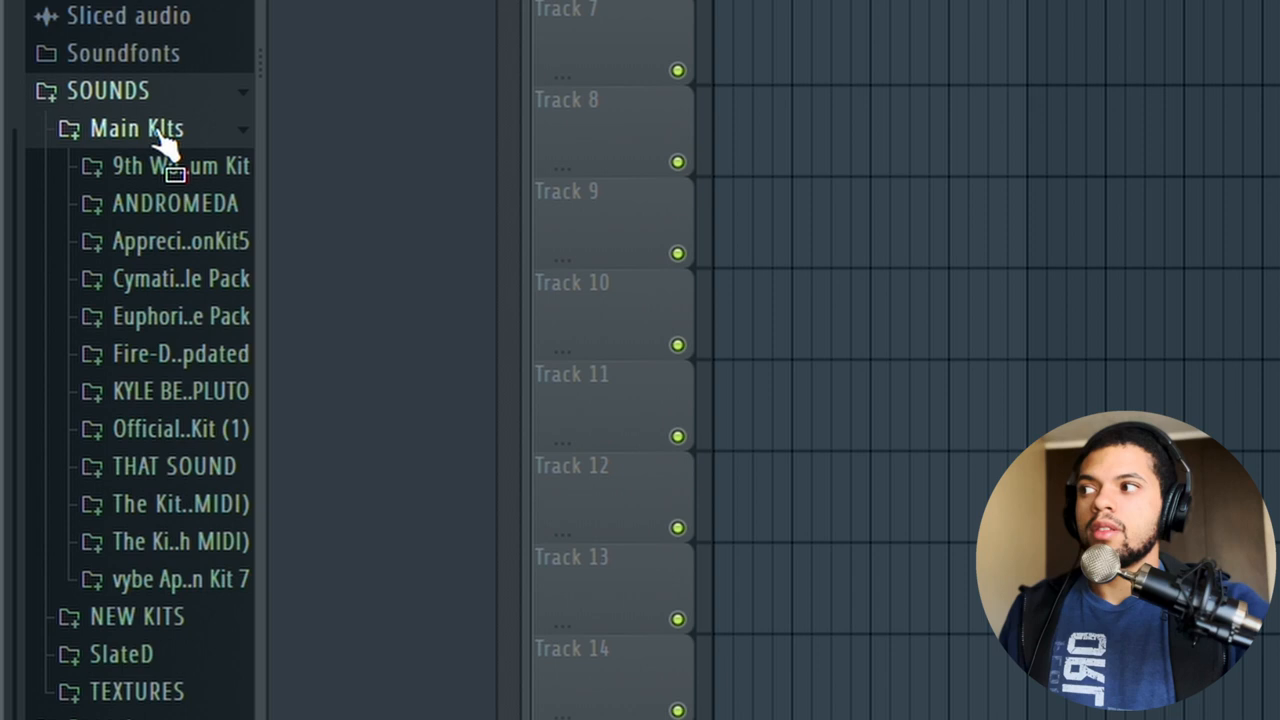
scroll(down, 3)
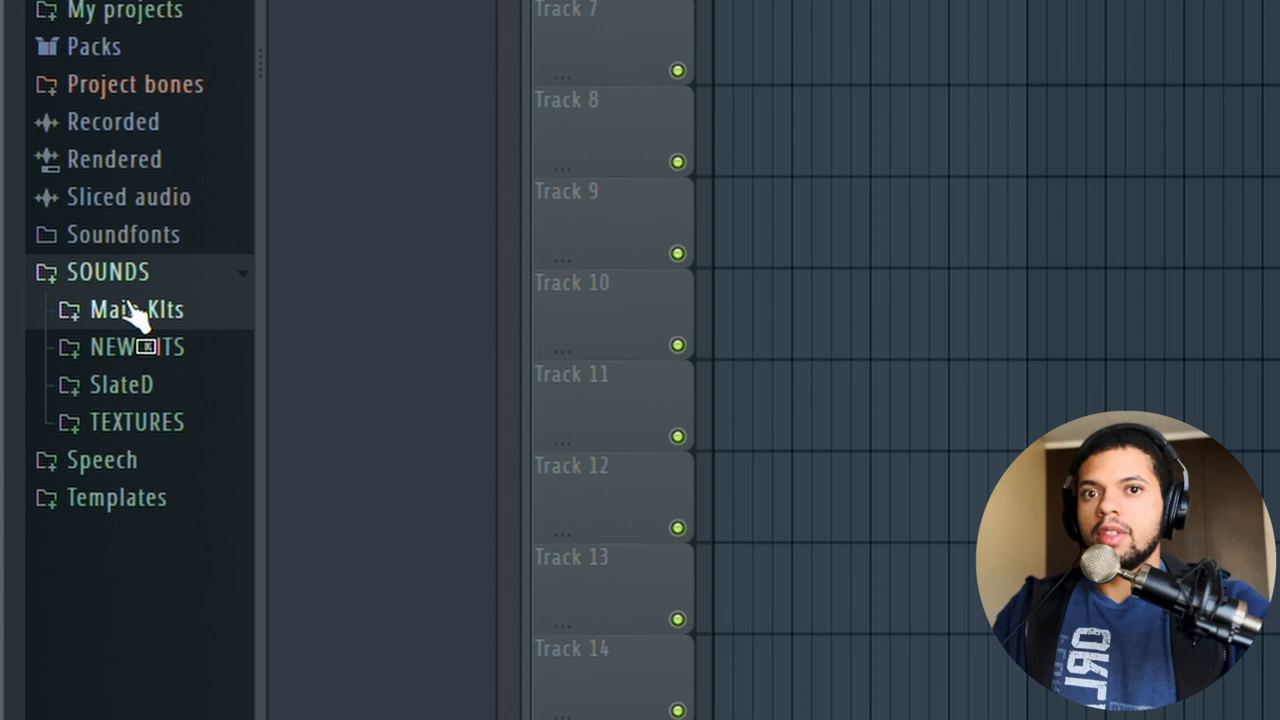
click(135, 309)
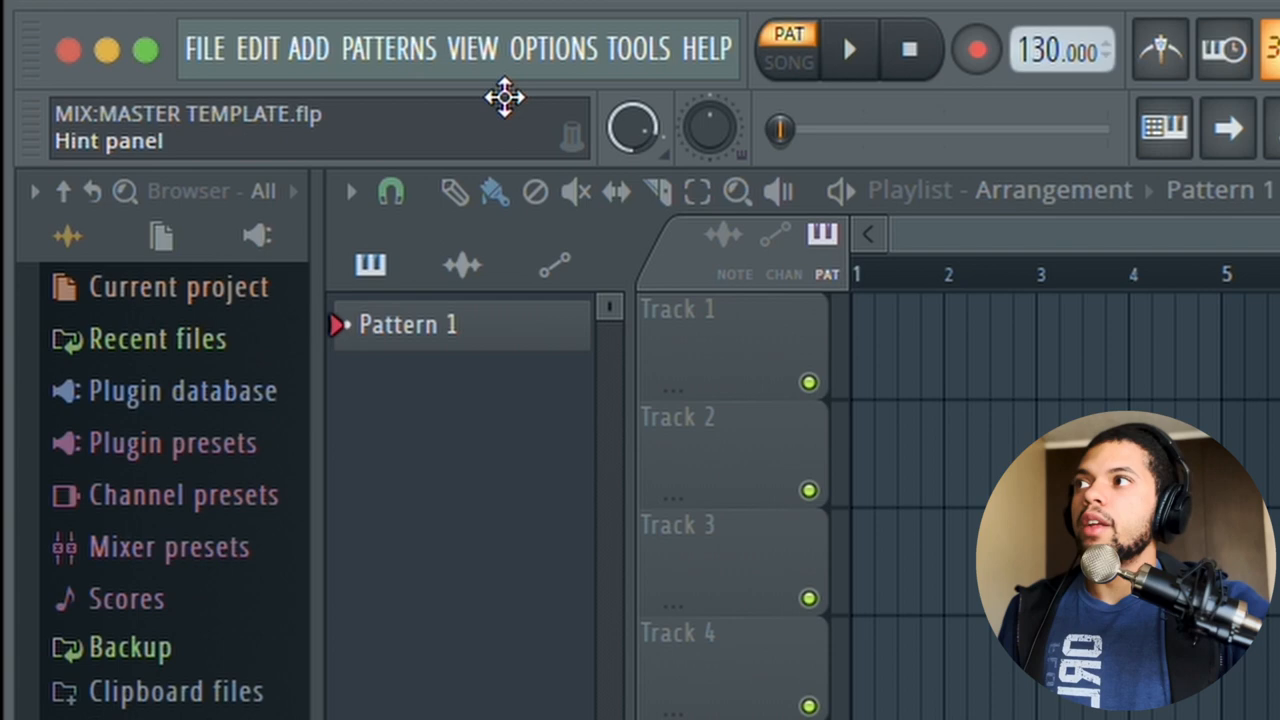
Open the Files & folders settings from the Options menu.
click(553, 48)
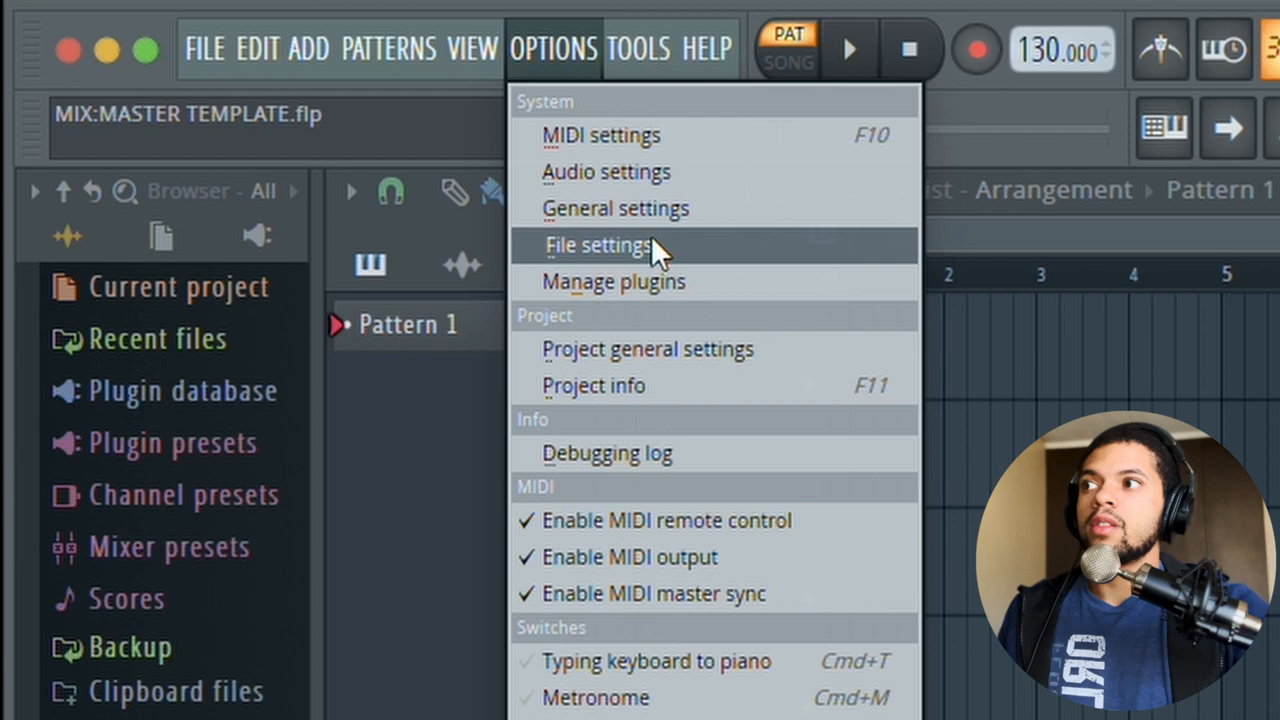
click(598, 245)
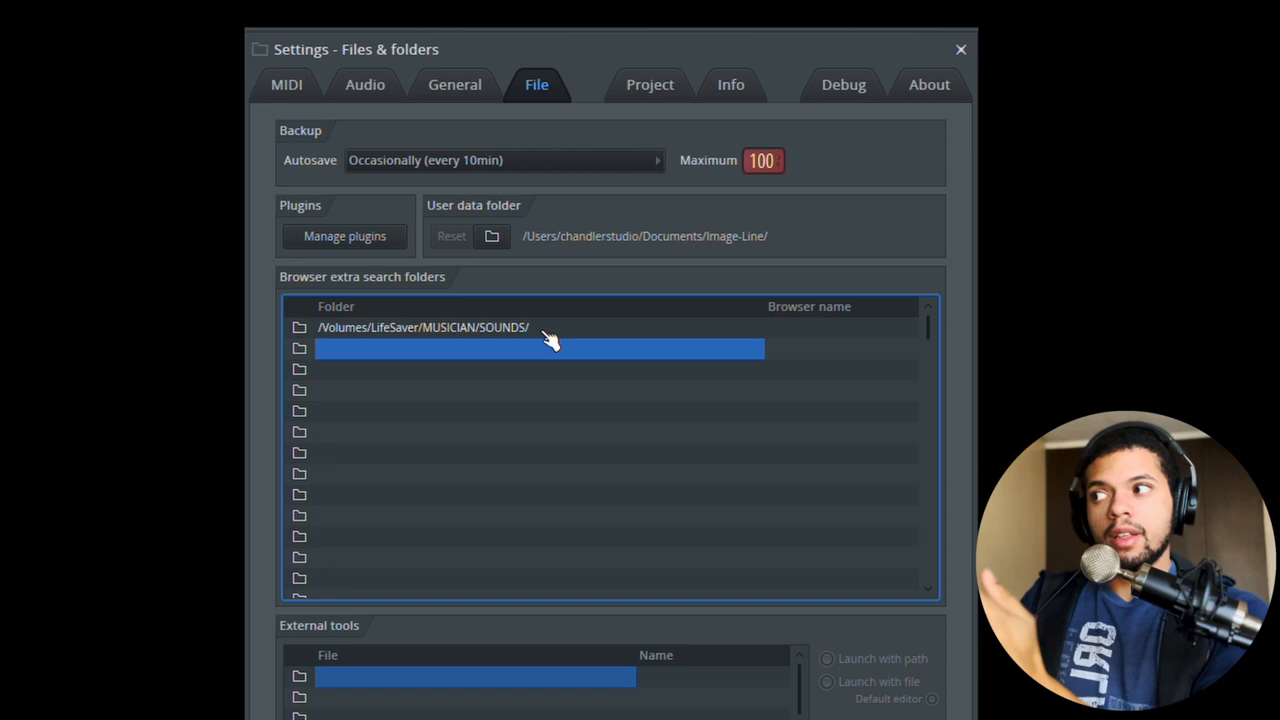
mouse_move(305, 358)
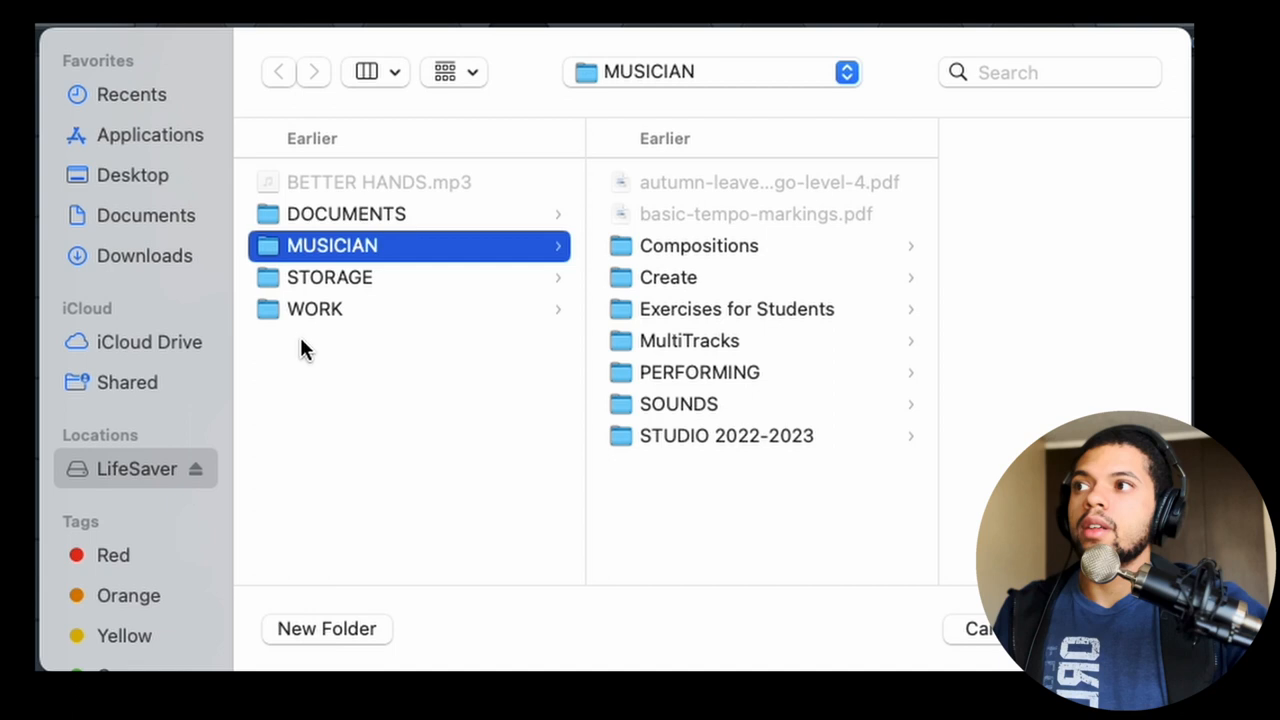
mouse_move(175, 460)
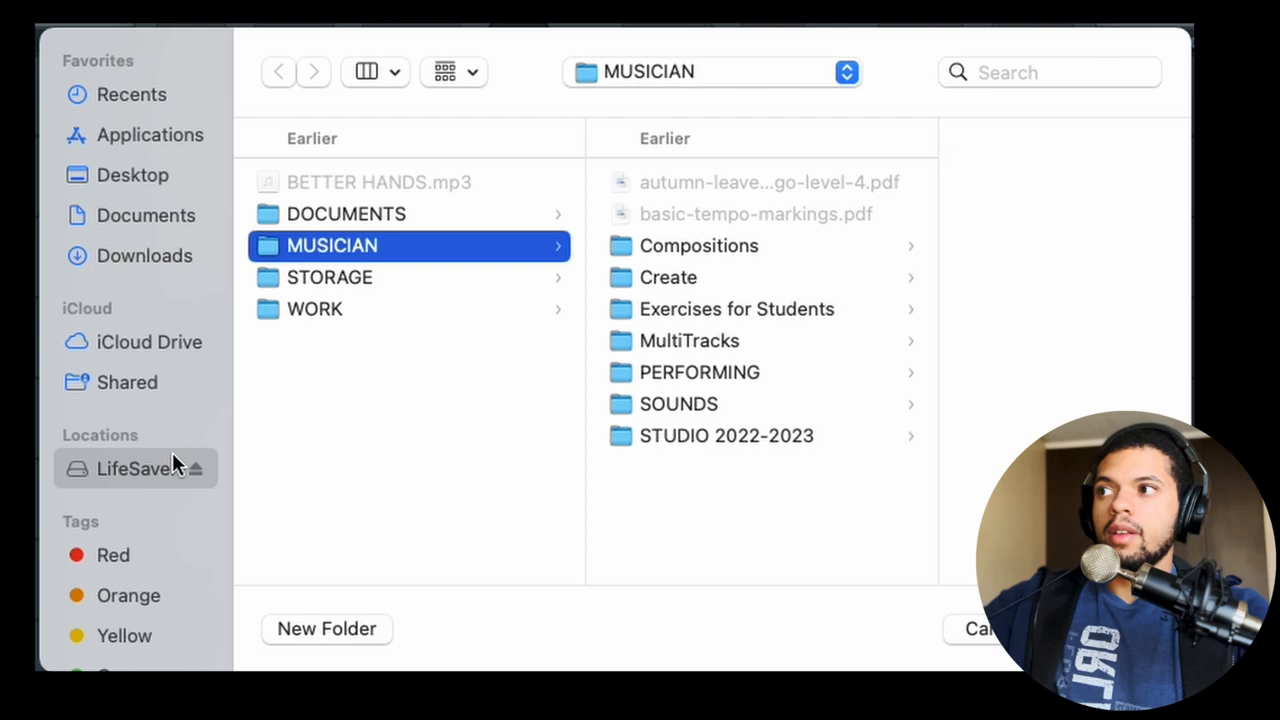
Pick LifeSaver > SOUNDS > Main KIts as a browser extra search folder.
click(678, 403)
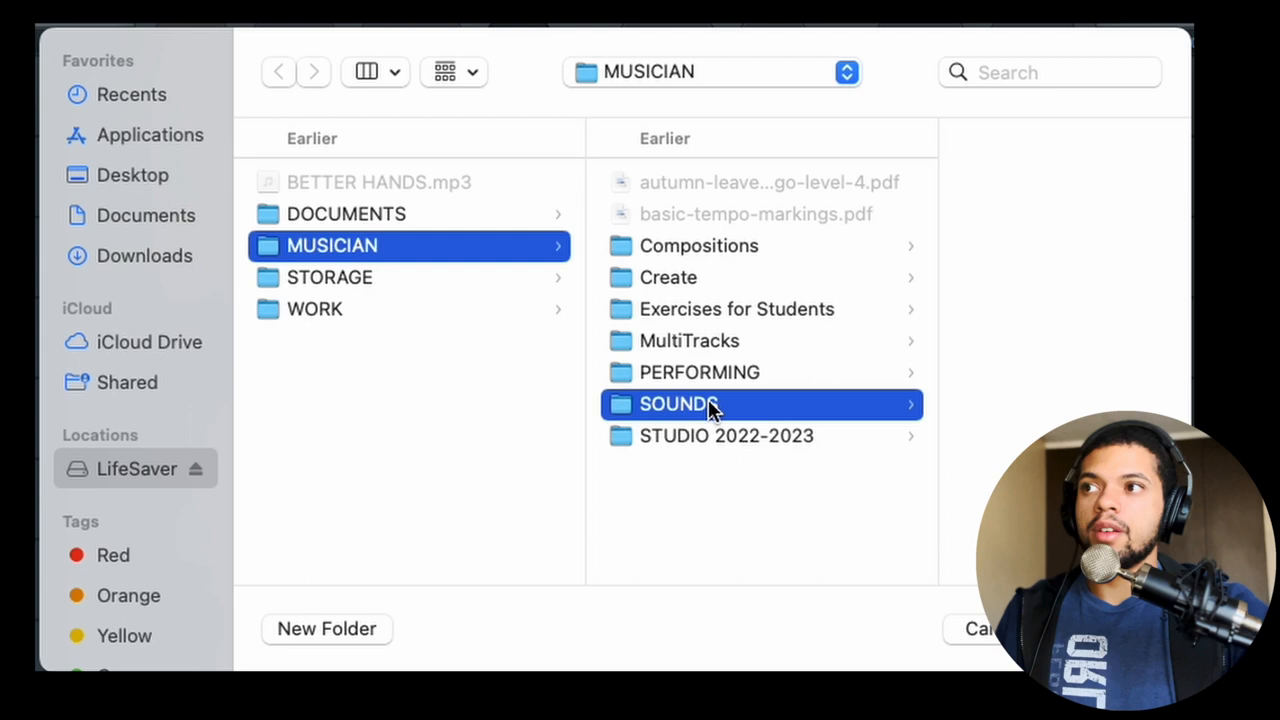
click(679, 403)
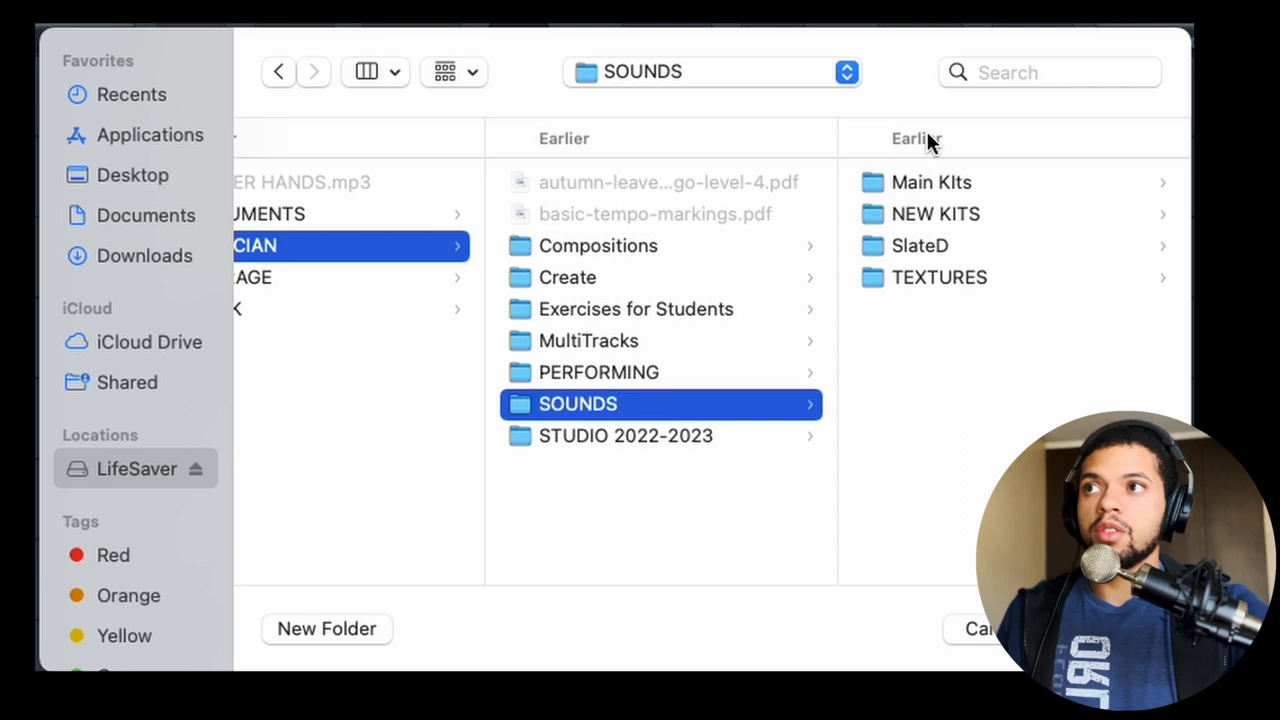
click(931, 182)
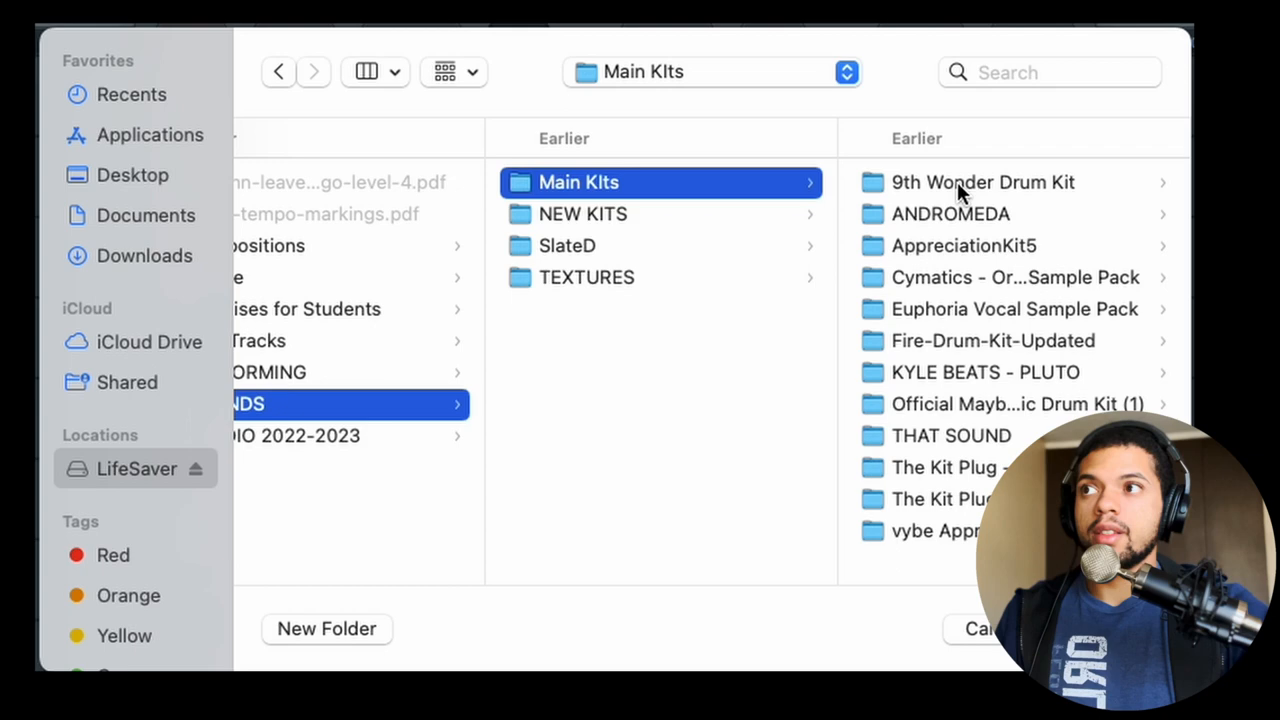
click(983, 182)
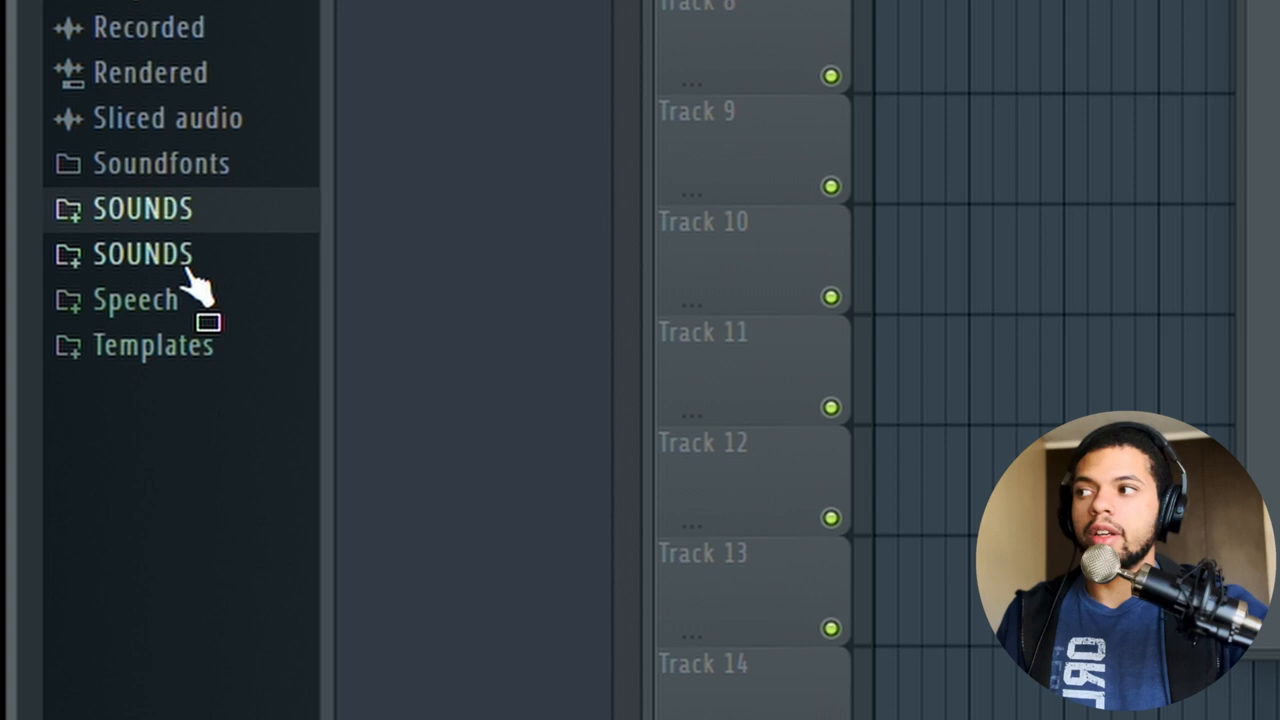
Expand the newly added SOUNDS folder down to 9th Wonder Drum Kit.
click(142, 253)
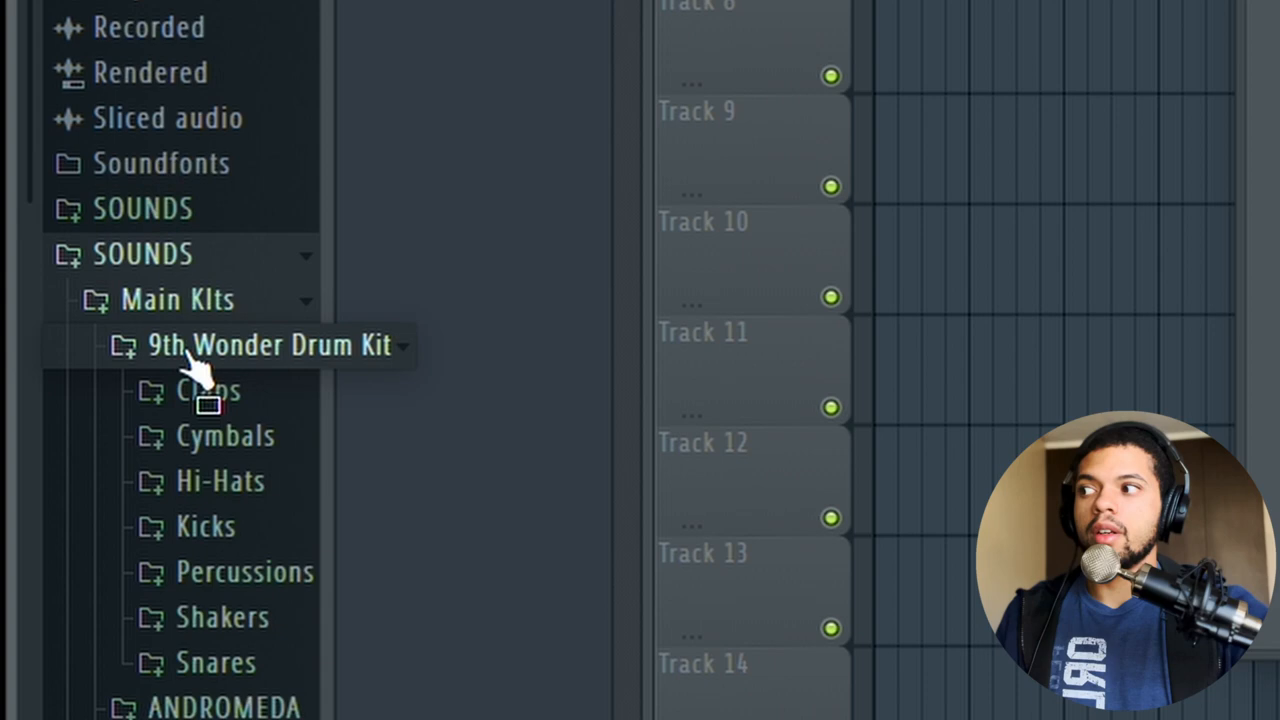